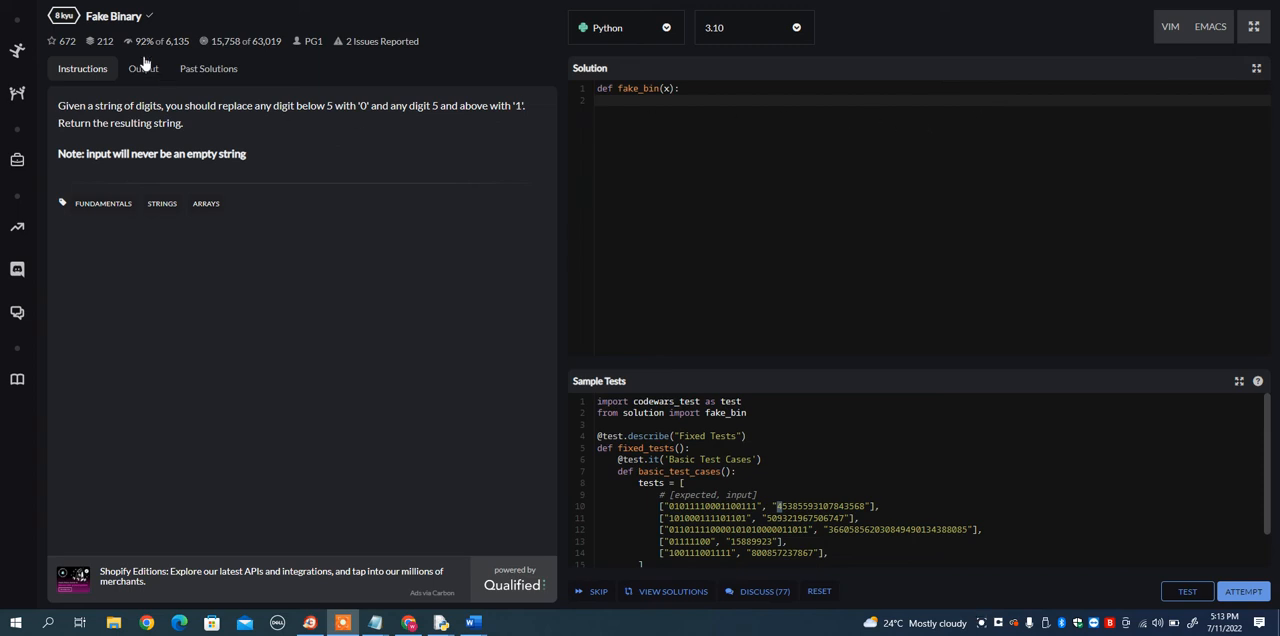
pyautogui.moveTo(160, 104)
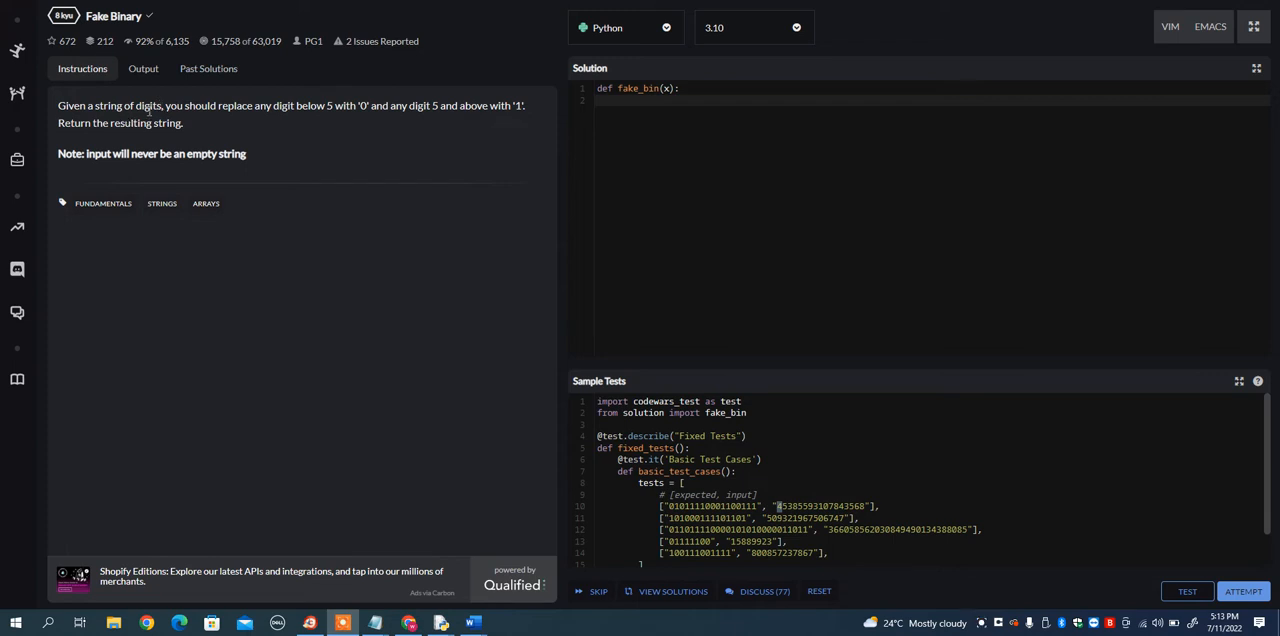
pyautogui.moveTo(312, 116)
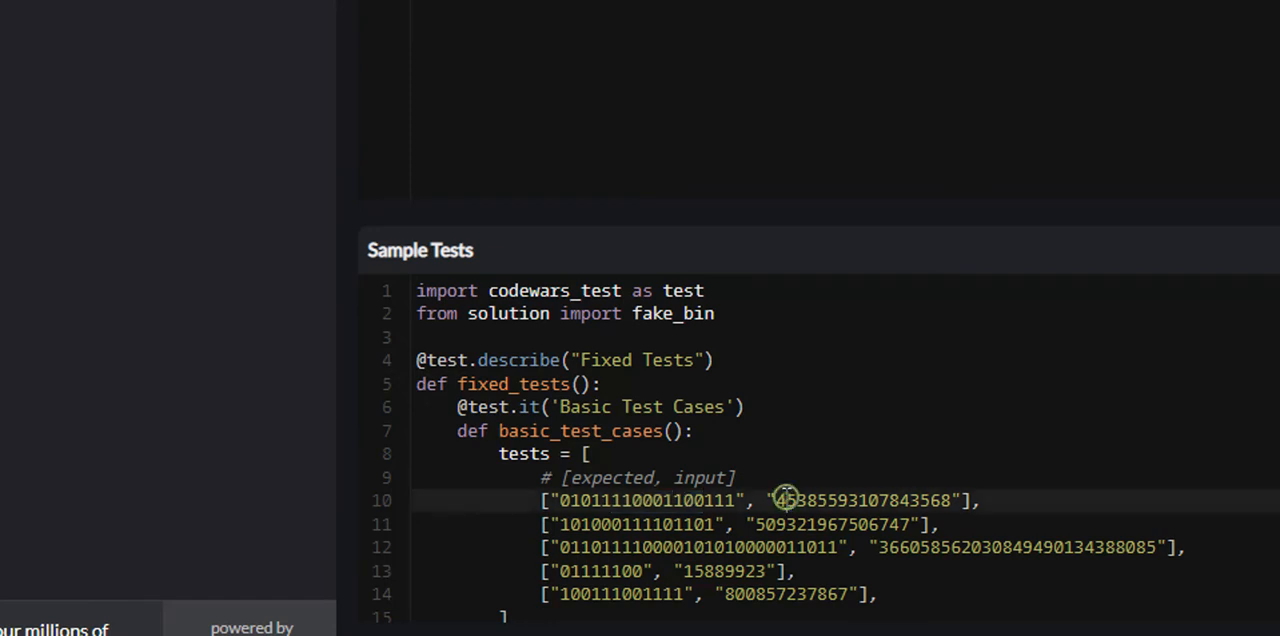
pyautogui.moveTo(784, 496)
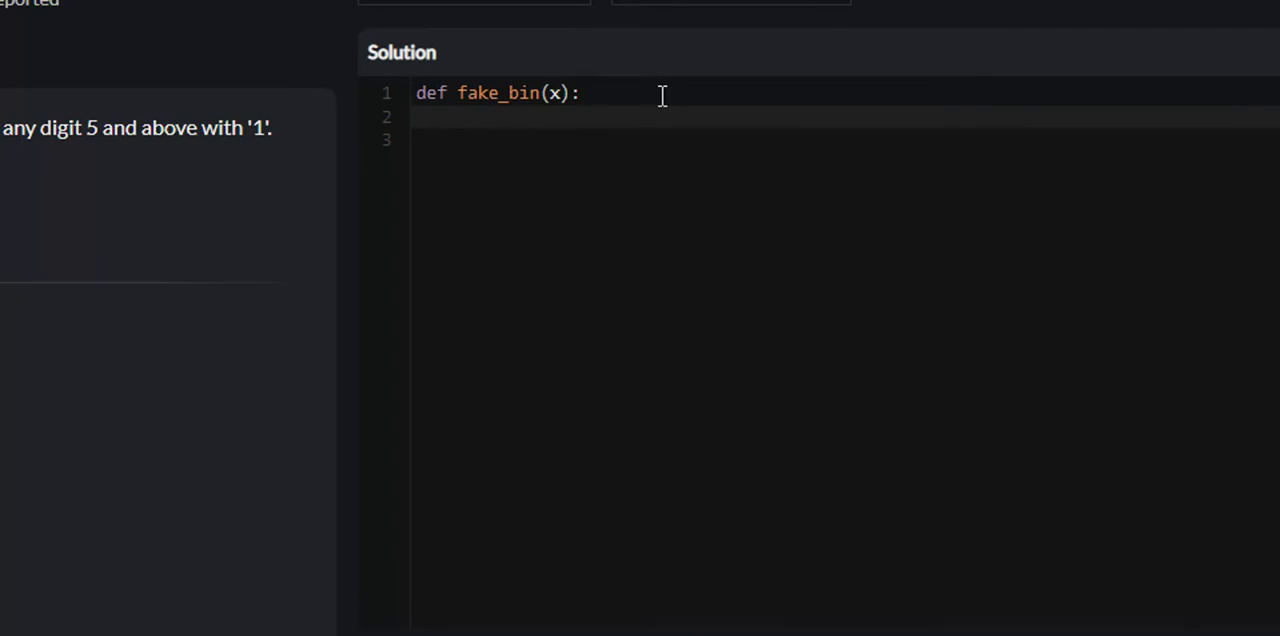
# - Write x = ["1" if int(i) >= 5 else "0" for i in x] as the function's first line
pyautogui.write('x =')
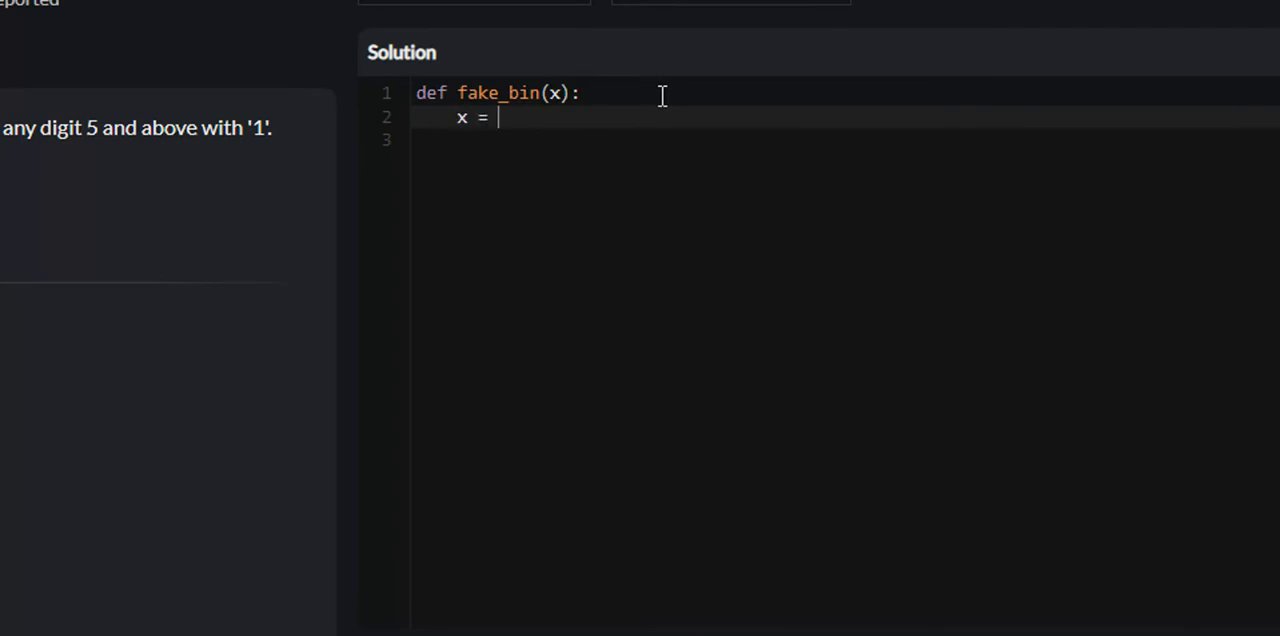
pyautogui.write('[]')
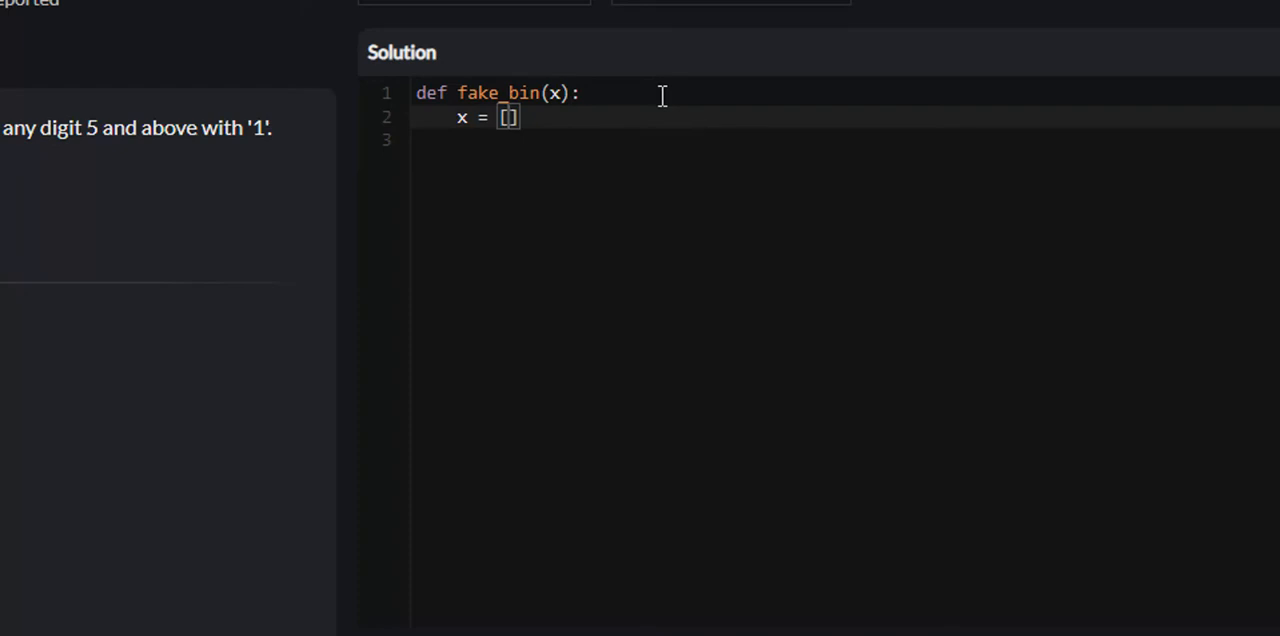
pyautogui.write('"1"')
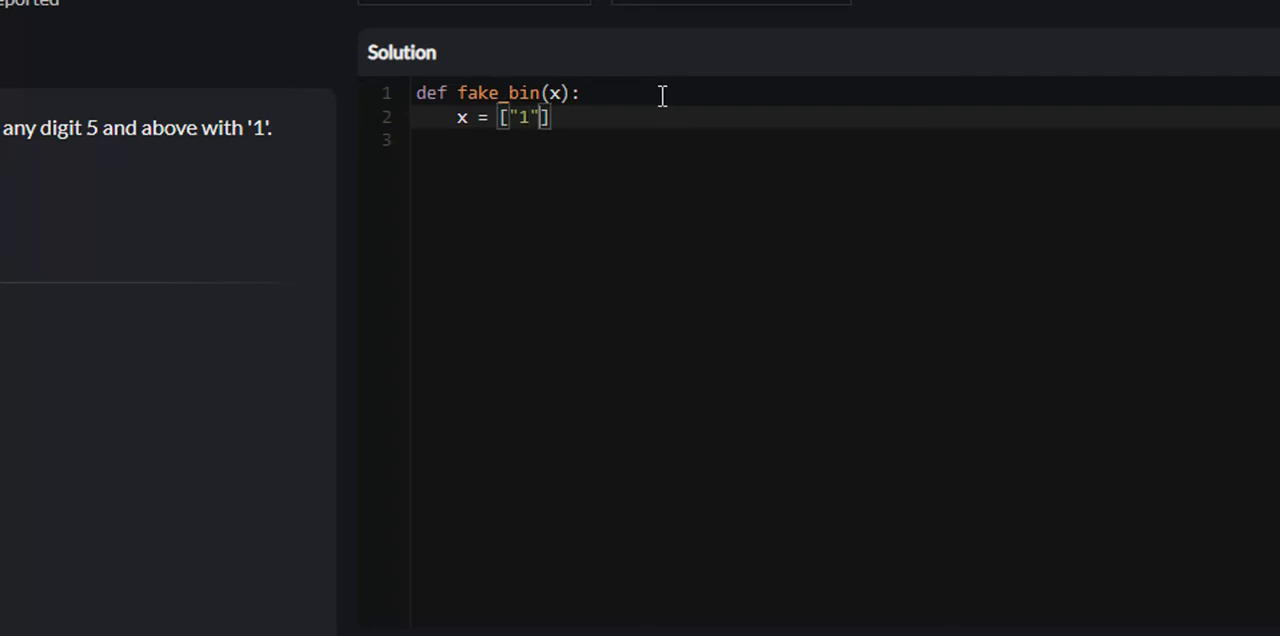
pyautogui.write('if int')
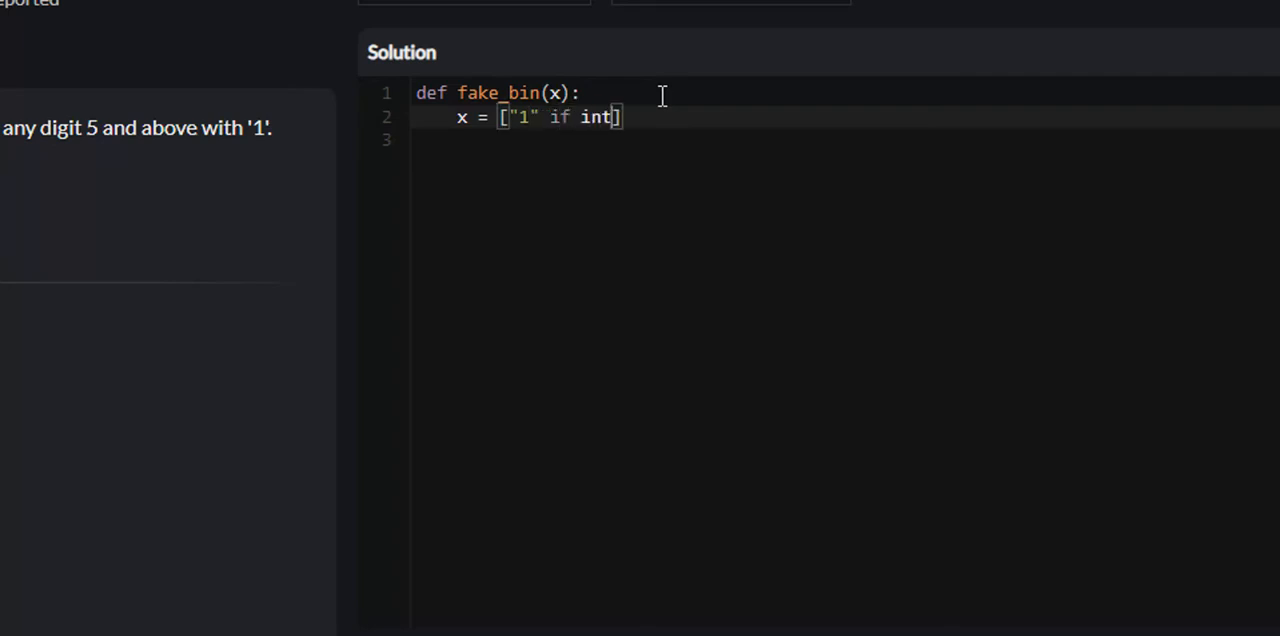
pyautogui.write('(i) >=')
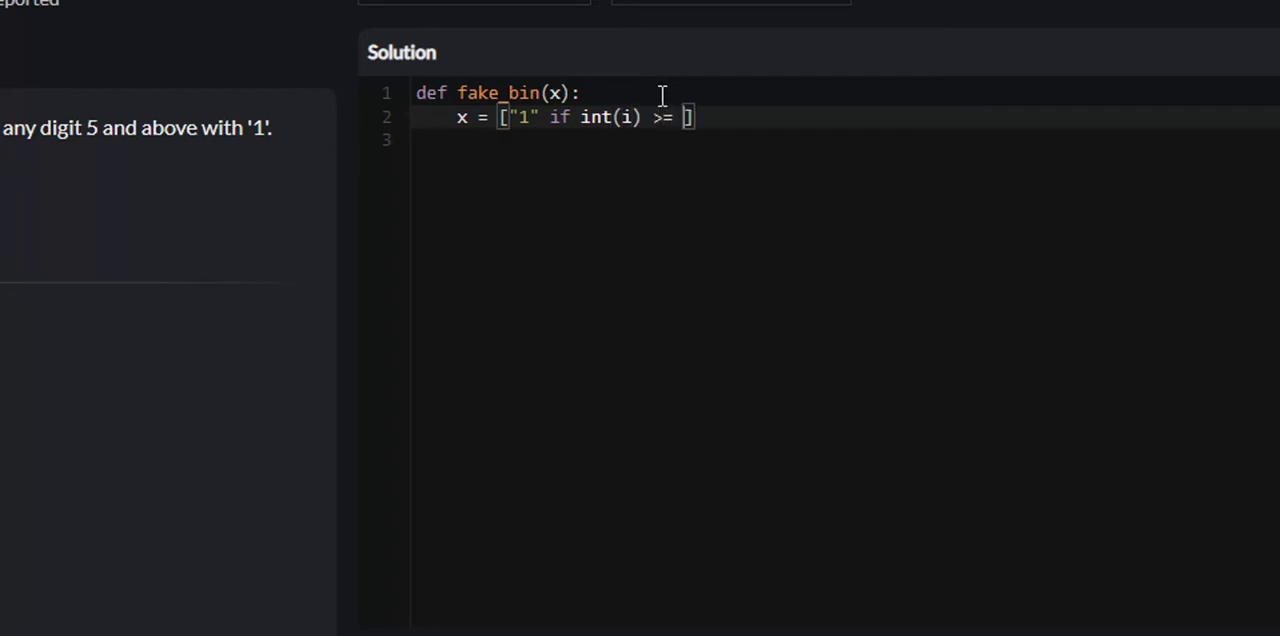
pyautogui.write('5 else')
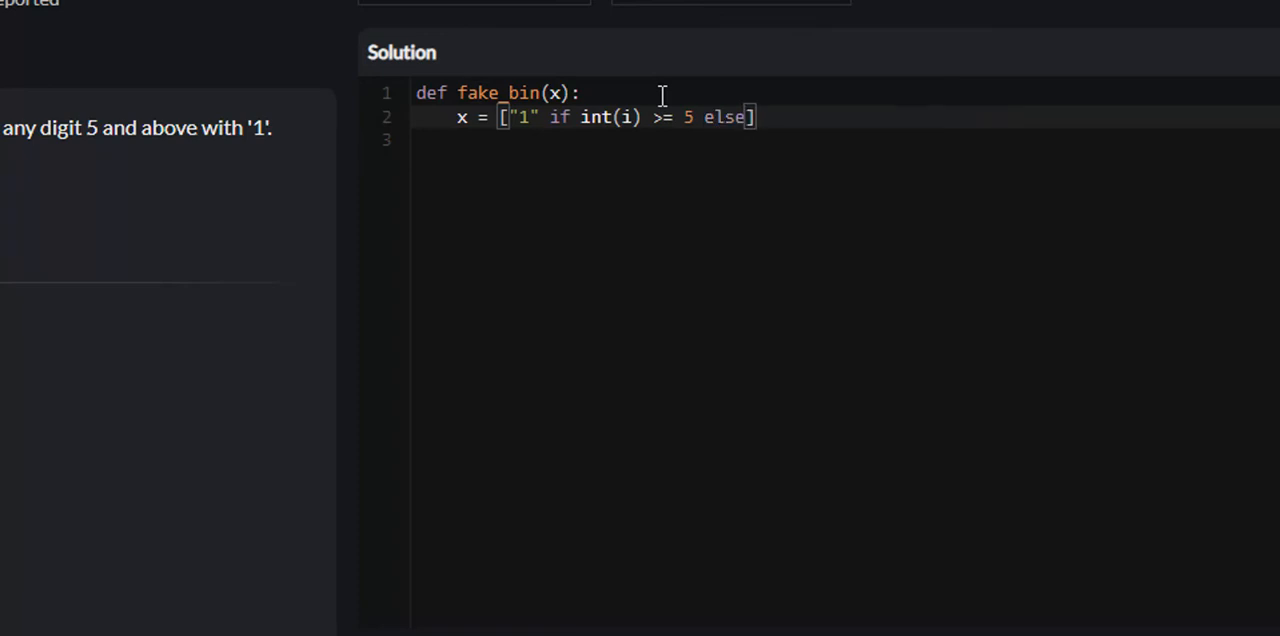
pyautogui.write('"0"')
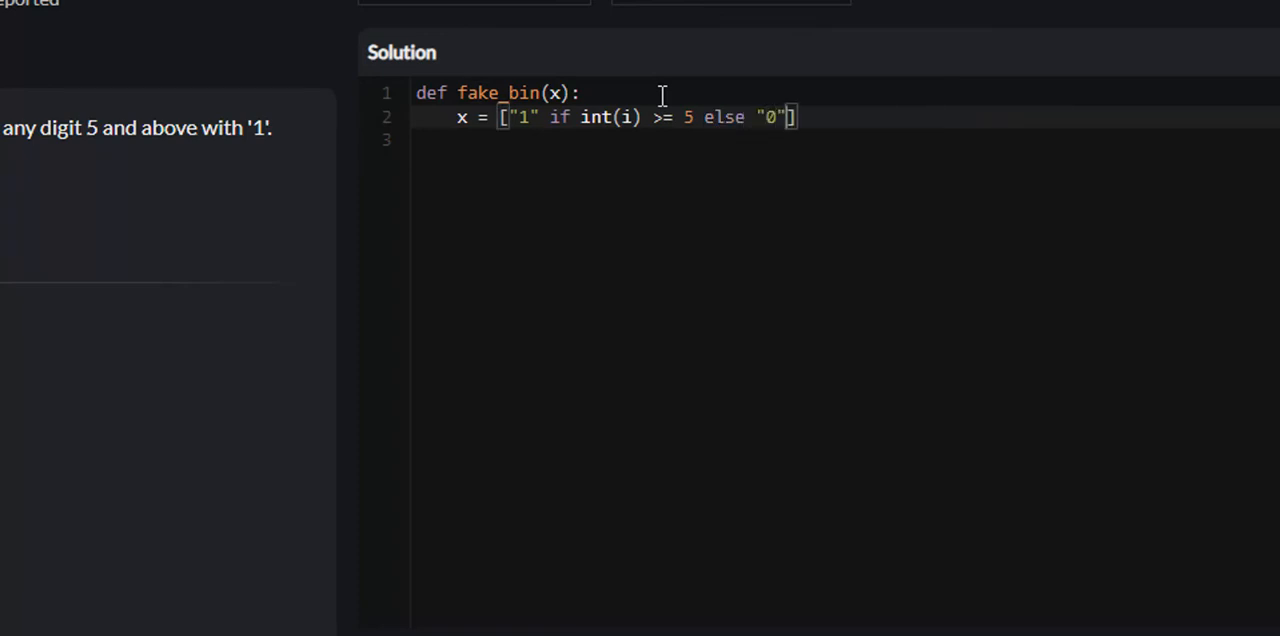
pyautogui.write('for i')
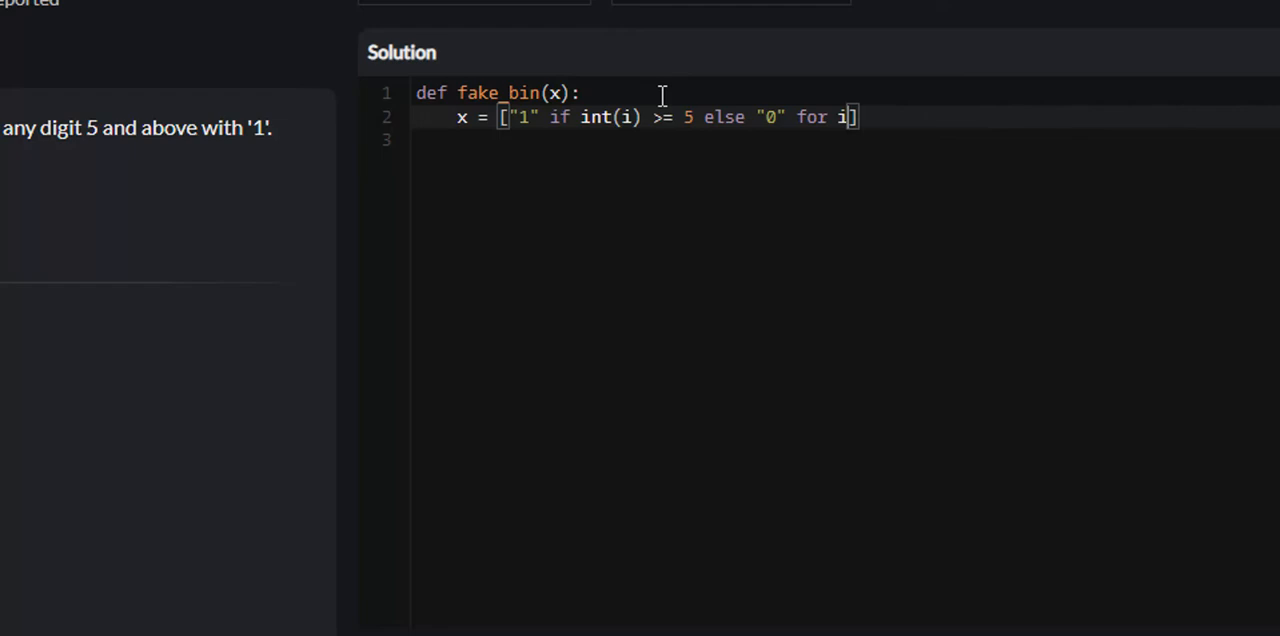
pyautogui.write('in x')
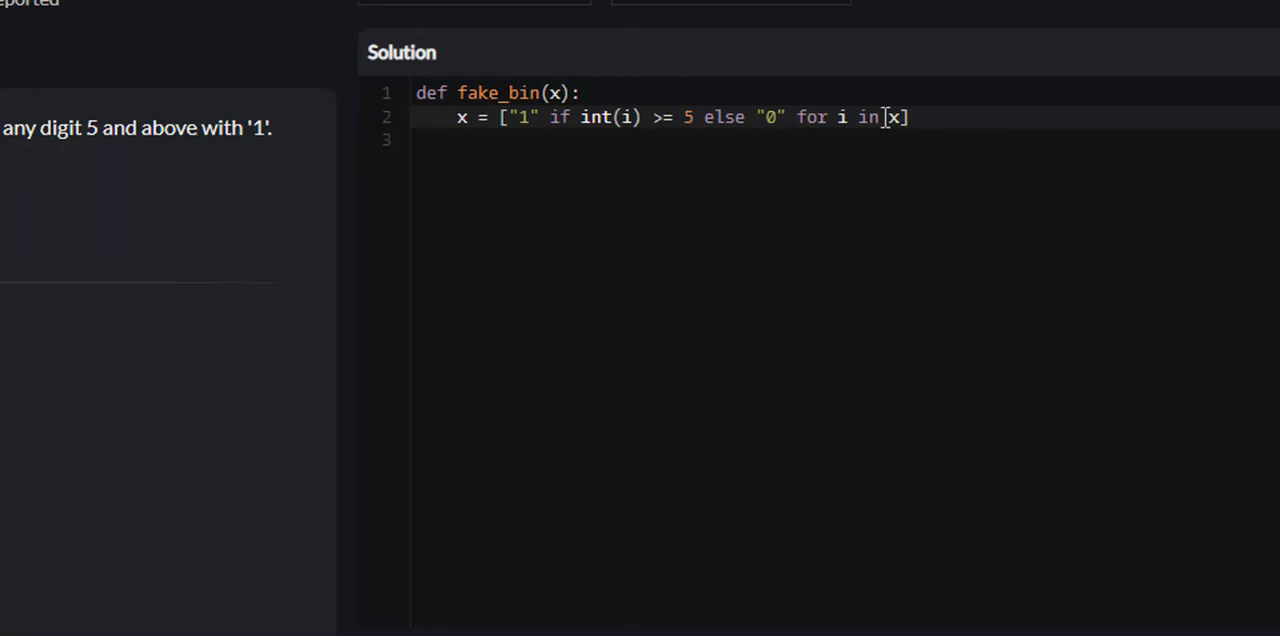
# - Review the sample tests and comprehension, then start a fresh indented line below it
pyautogui.scroll(-3)
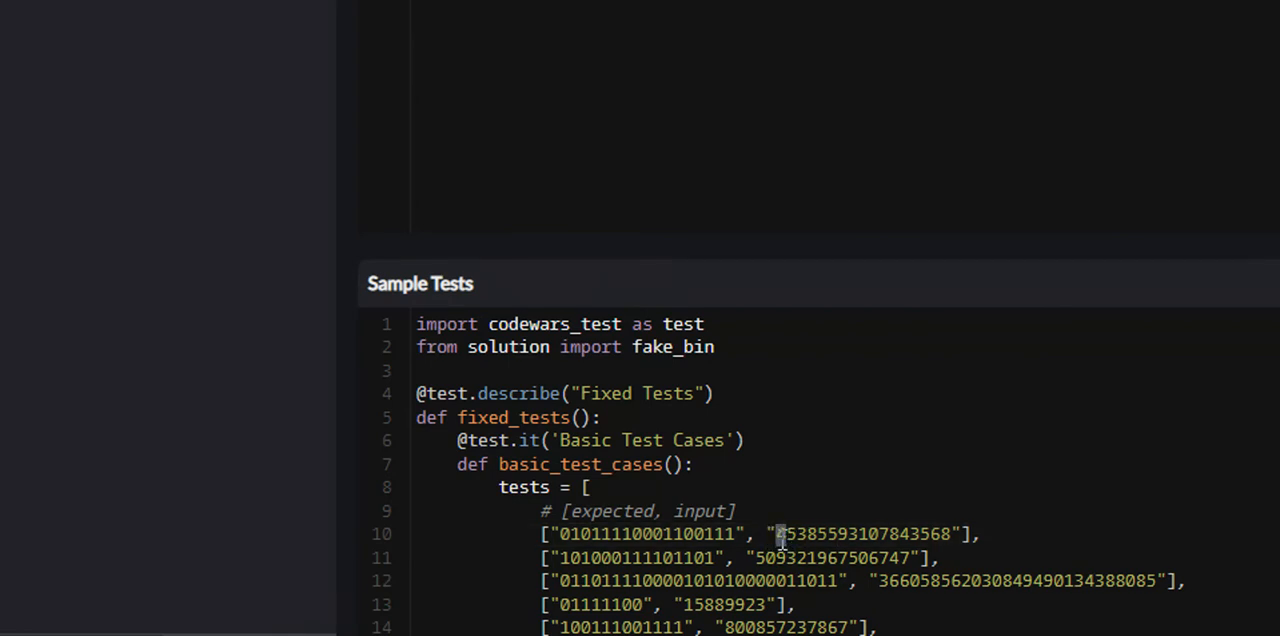
pyautogui.scroll(3)
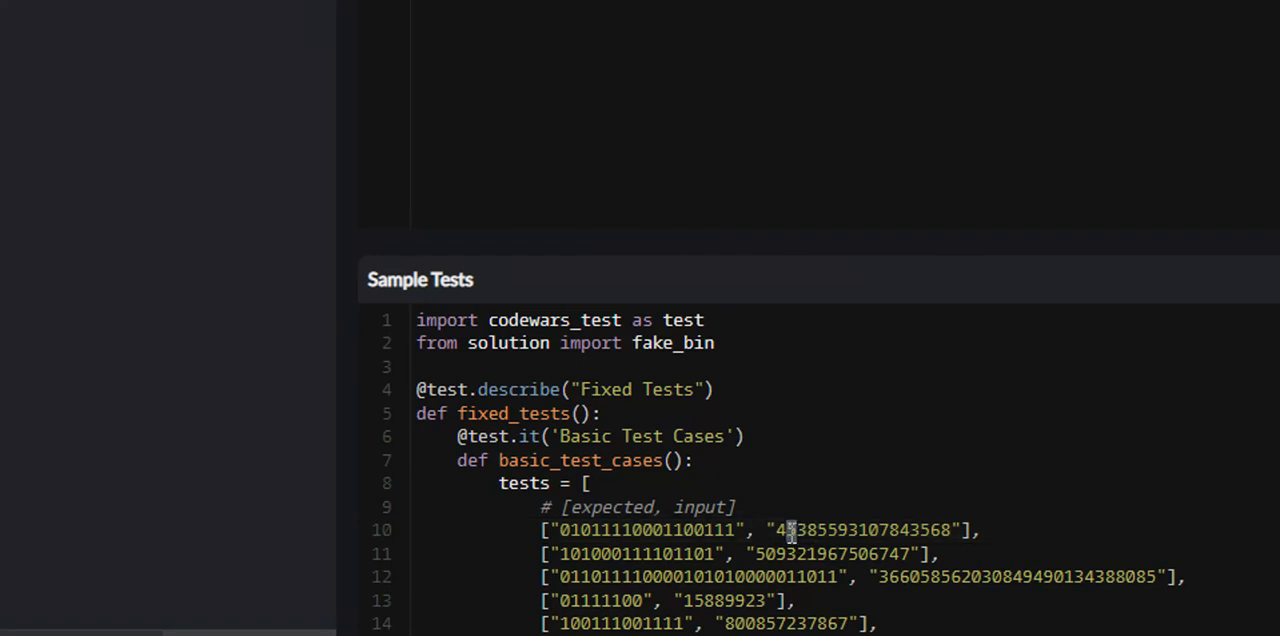
pyautogui.scroll(3)
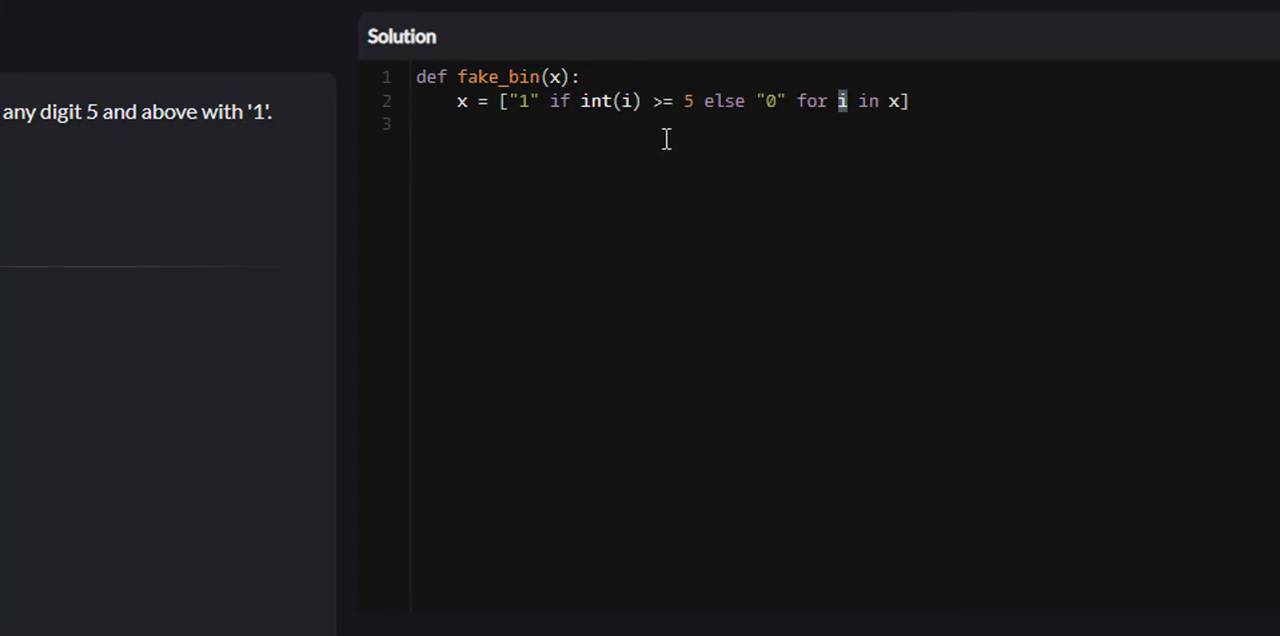
pyautogui.moveTo(564, 118)
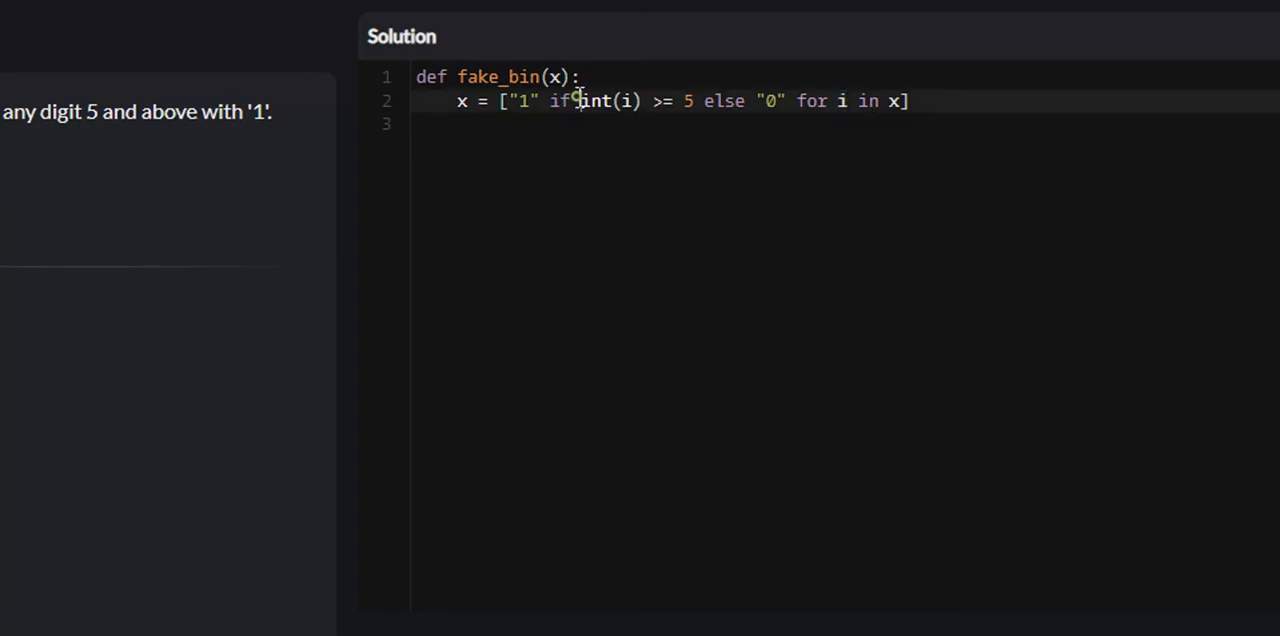
pyautogui.doubleClick(594, 100)
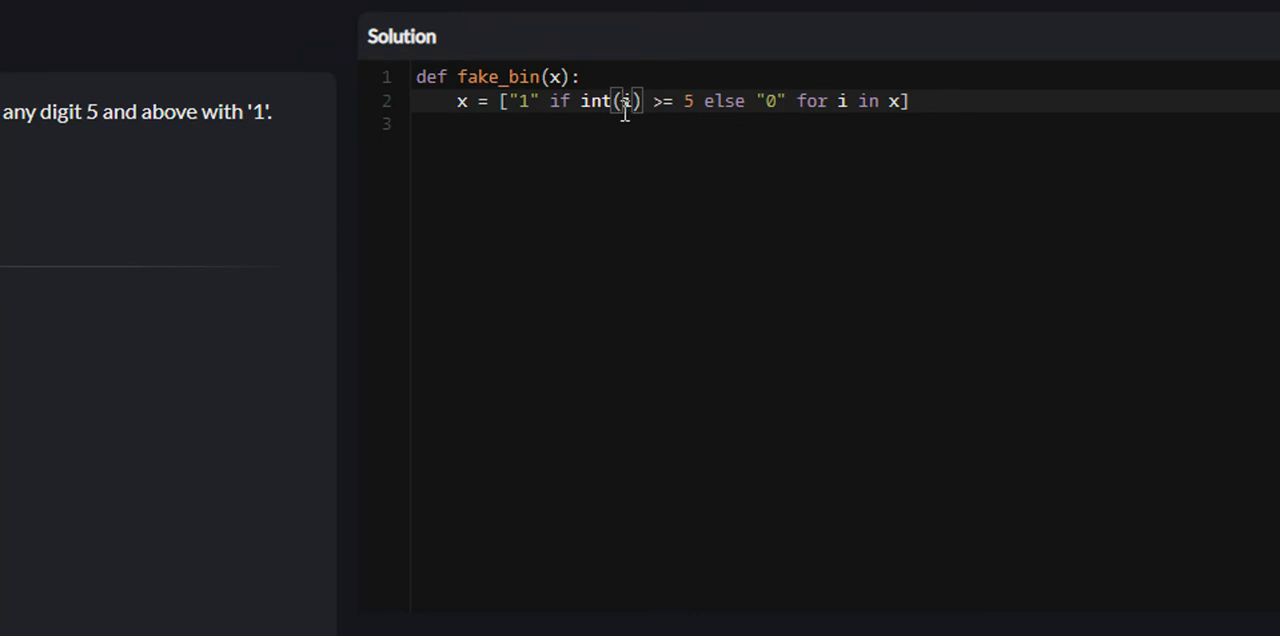
pyautogui.moveTo(688, 100)
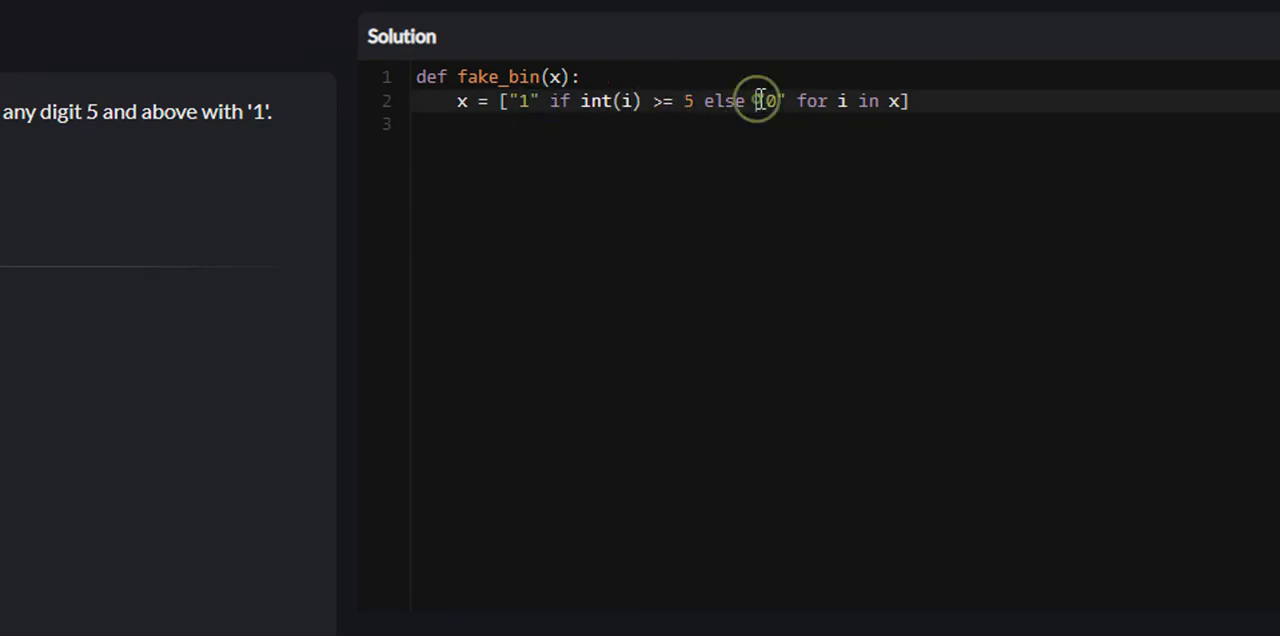
pyautogui.press('Return')
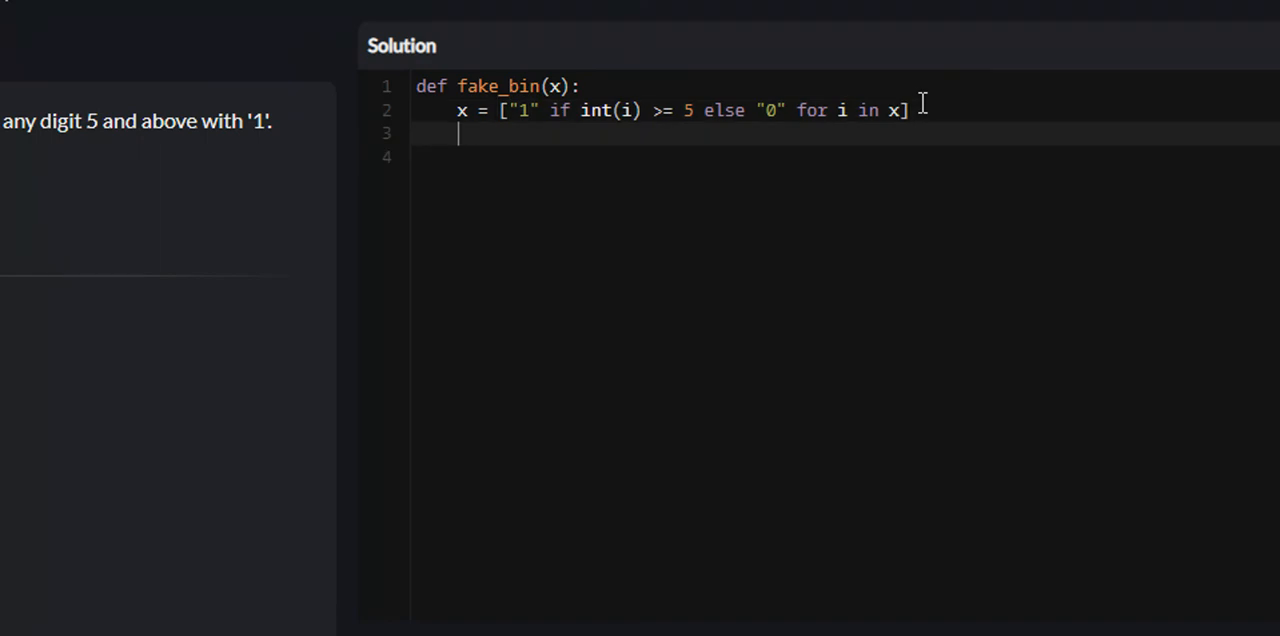
pyautogui.moveTo(778, 220)
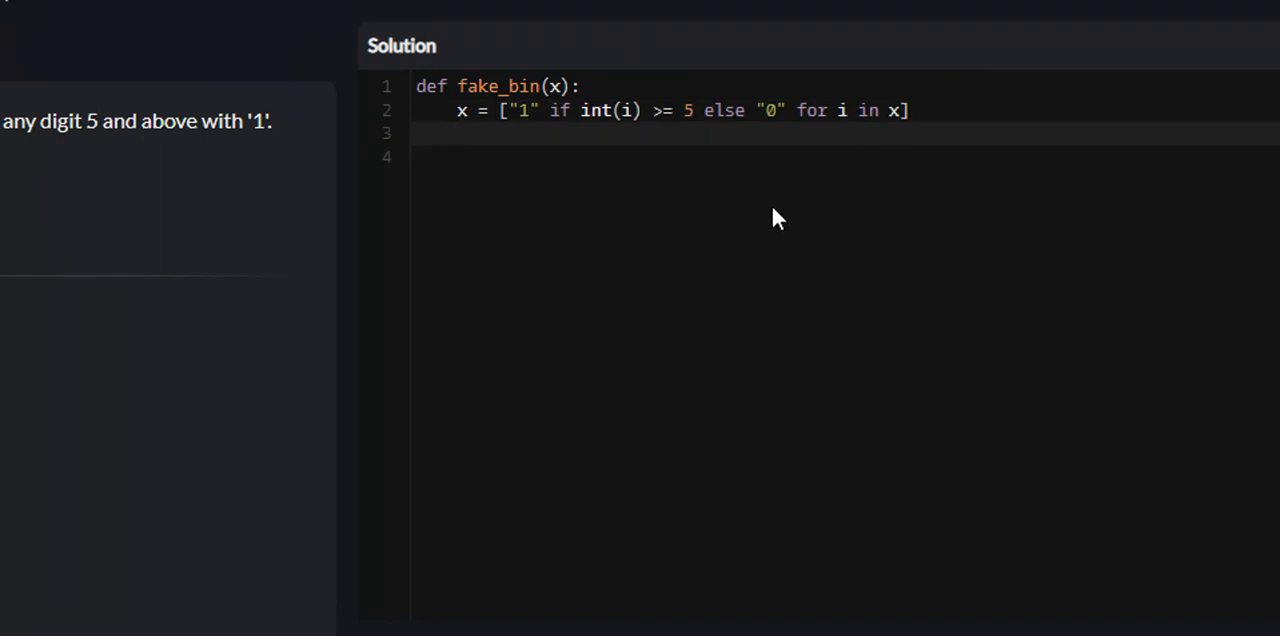
# - Write return "".join(x) on line 3, correcting the quotes along the way
pyautogui.scroll(-3)
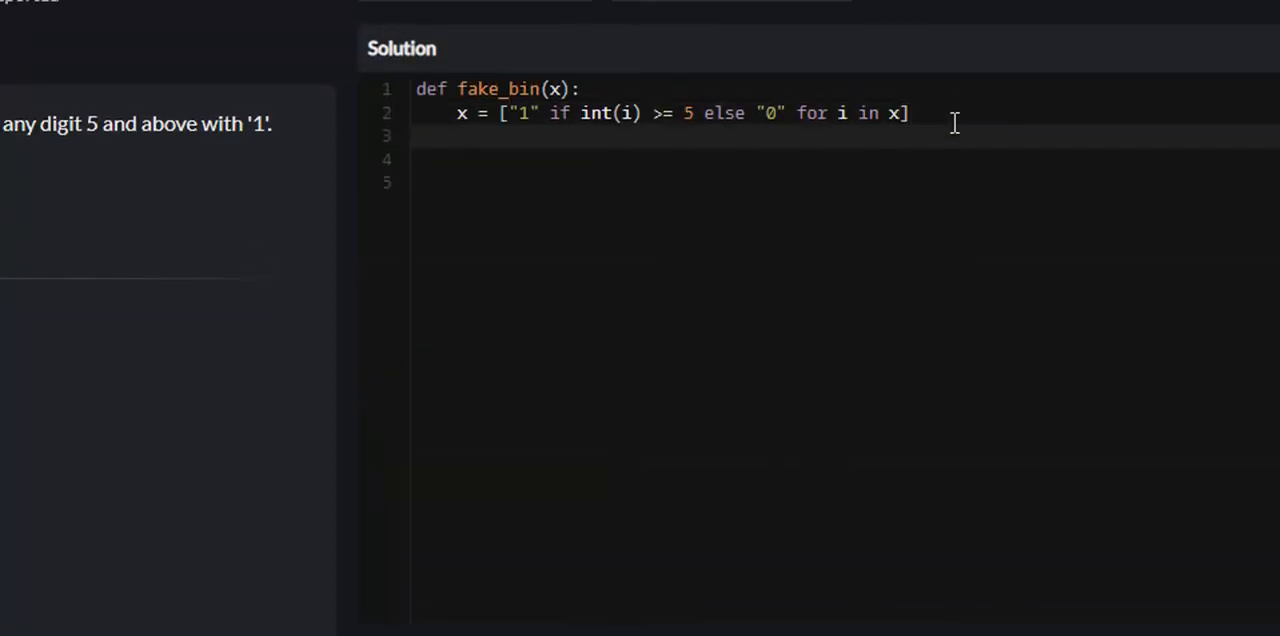
pyautogui.write('return ".join')
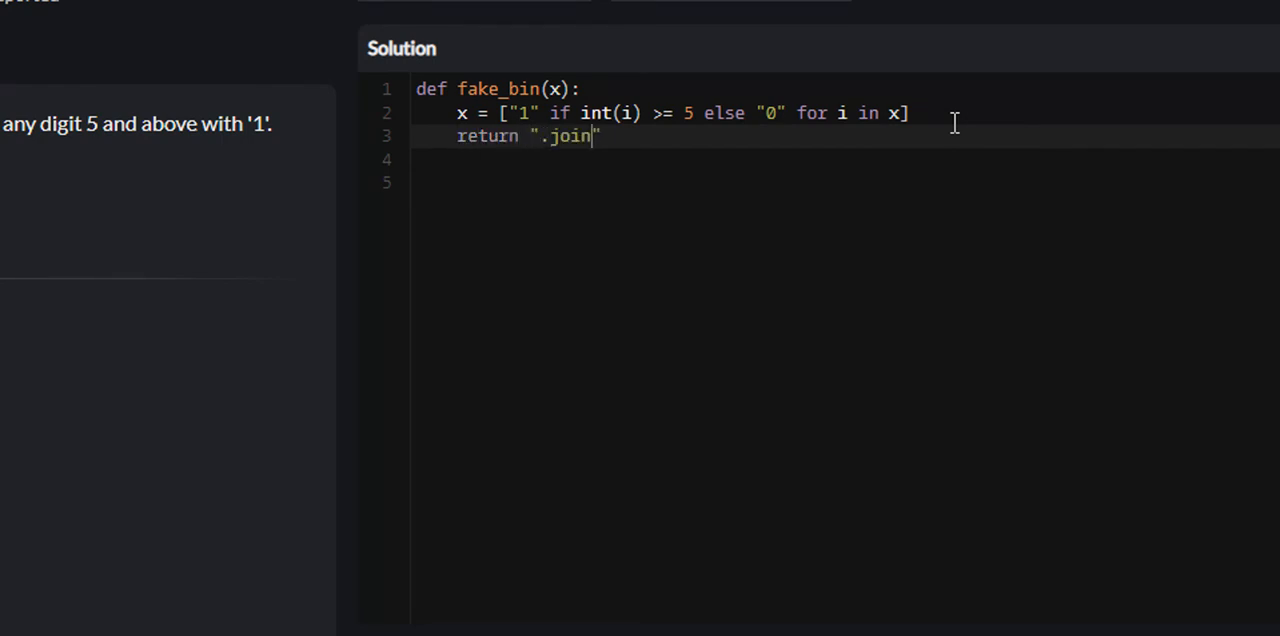
pyautogui.press('BackSpace')
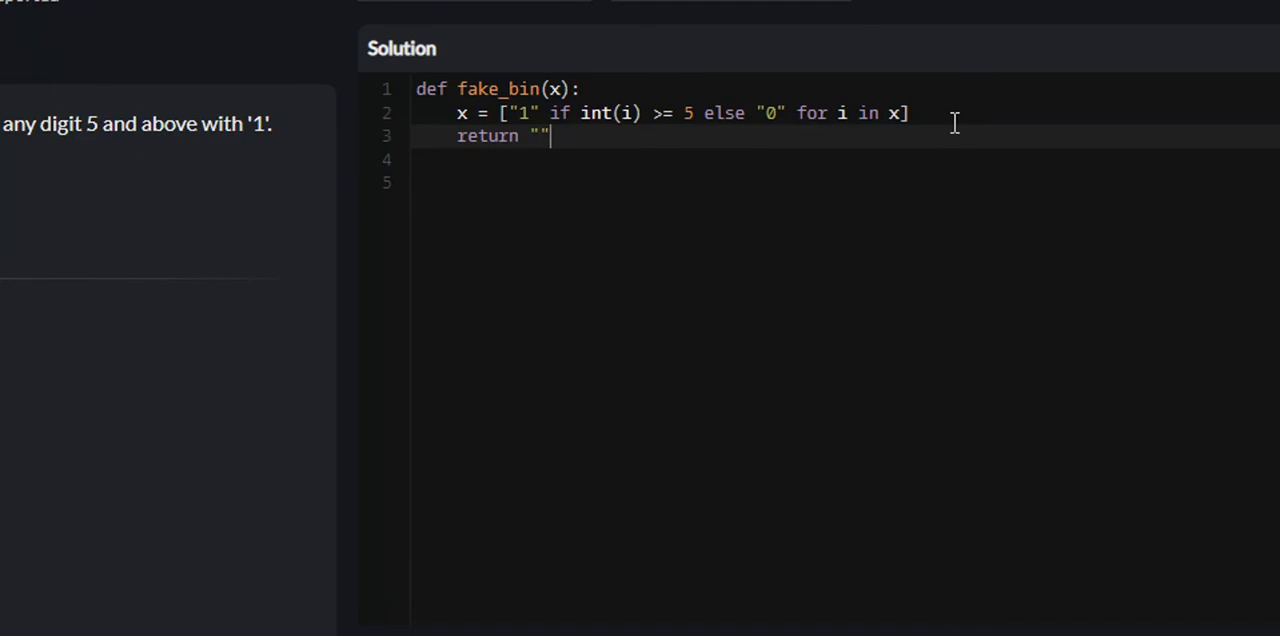
pyautogui.write('.jp')
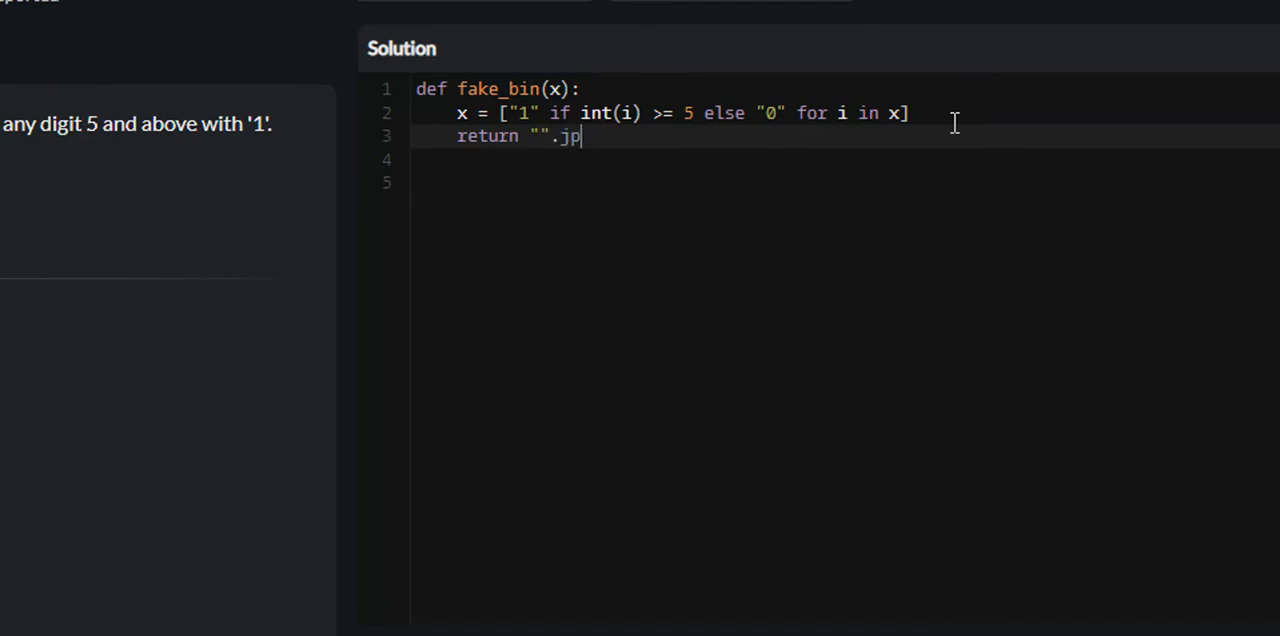
pyautogui.write('oin')
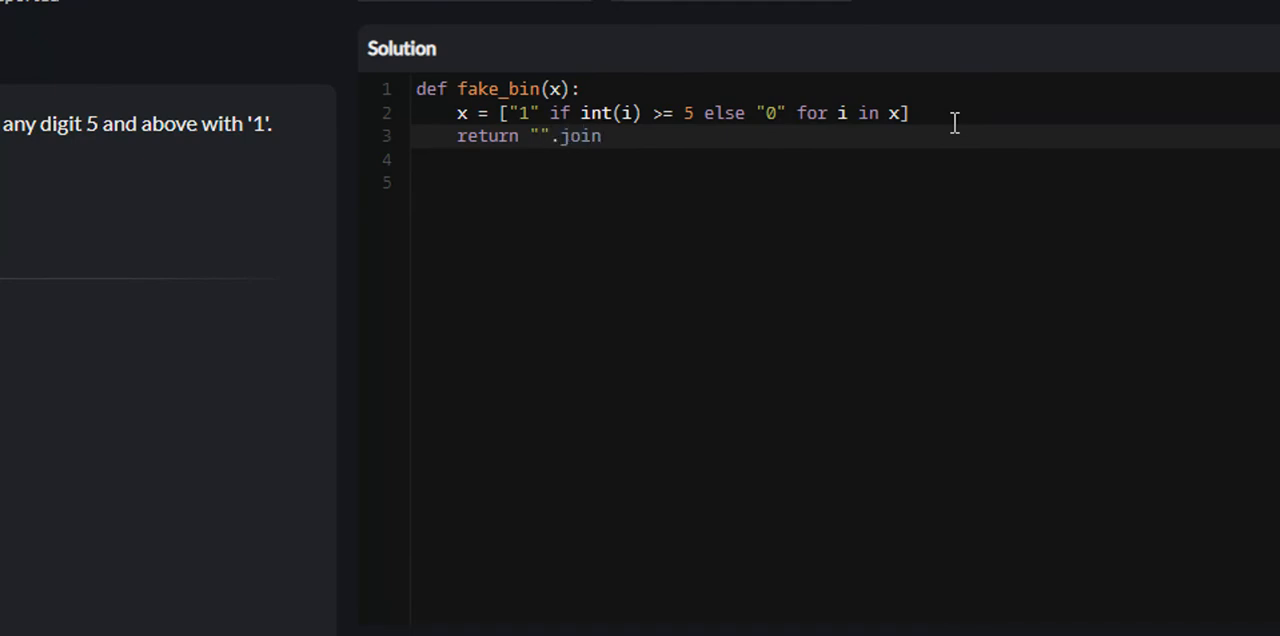
pyautogui.write('(x)')
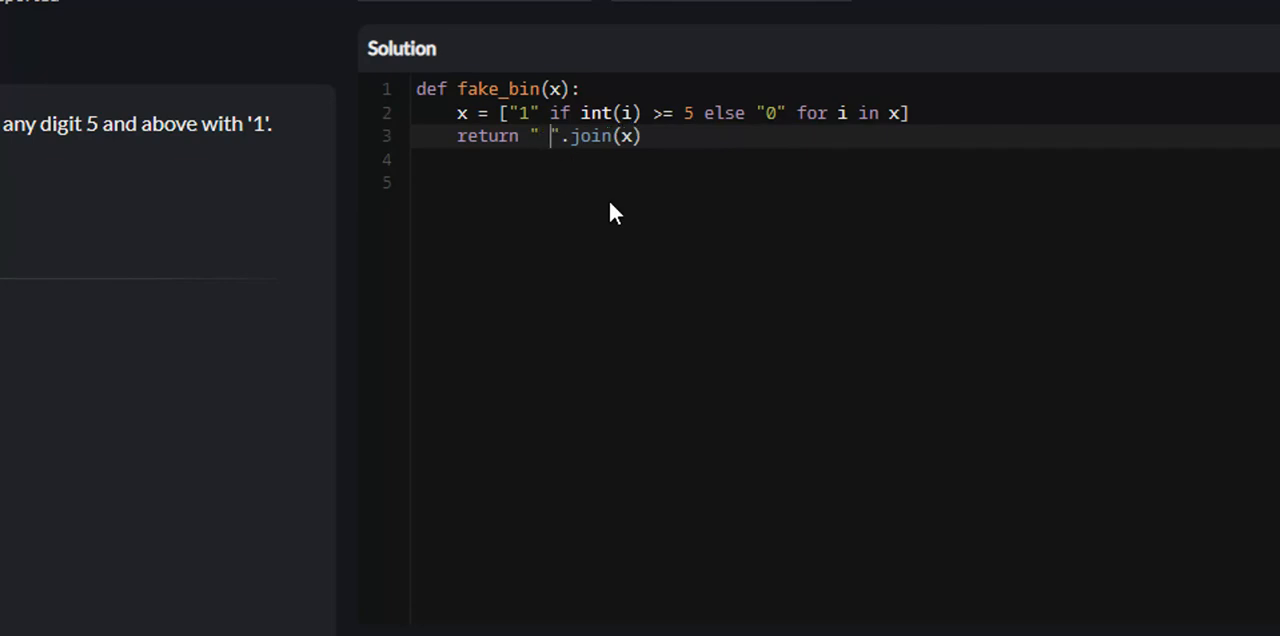
pyautogui.write('*')
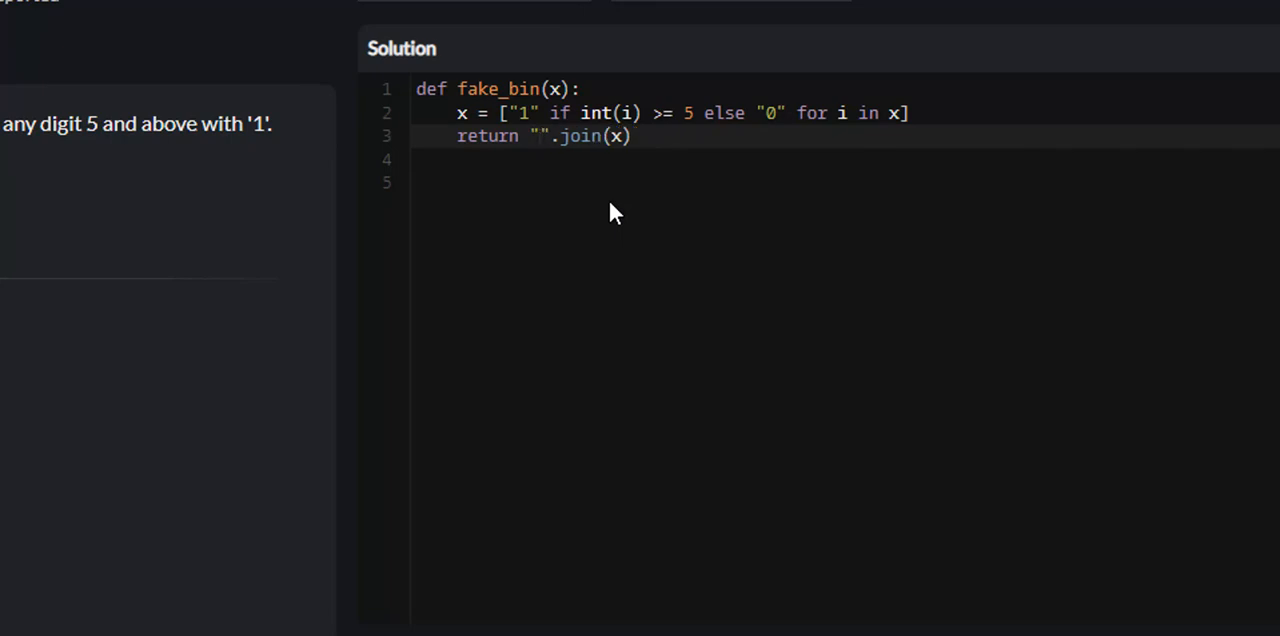
pyautogui.moveTo(548, 144)
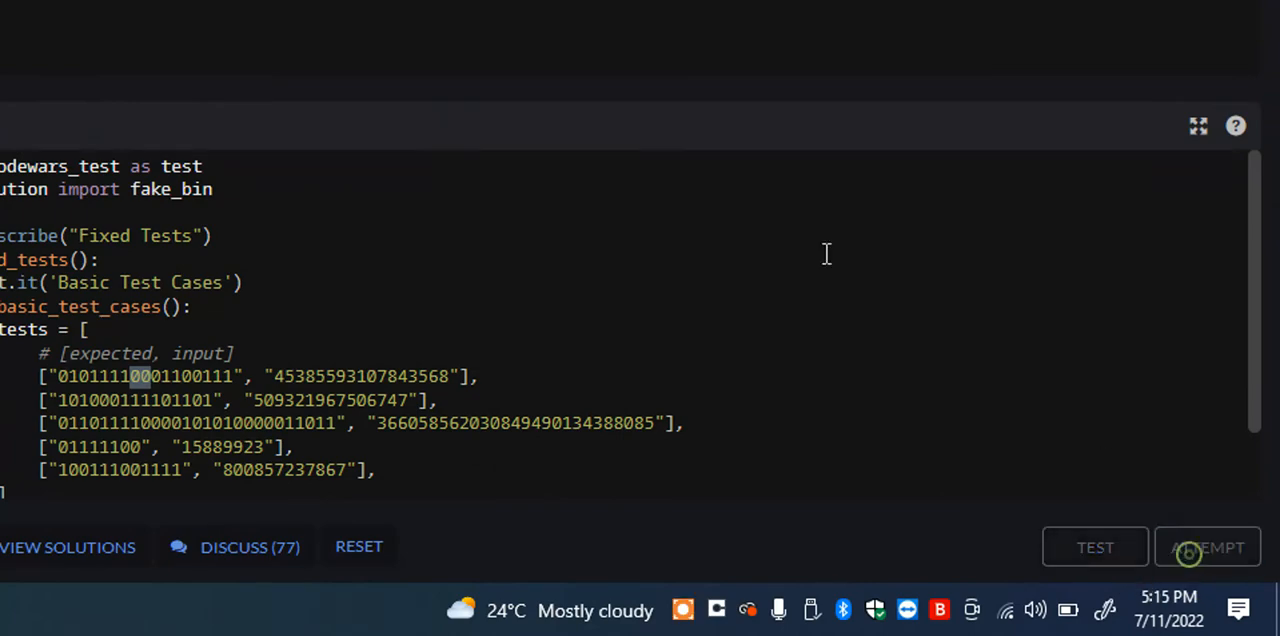
# - Run Attempt so the solution passes all 105 tests with 0 failures
pyautogui.click(1208, 548)
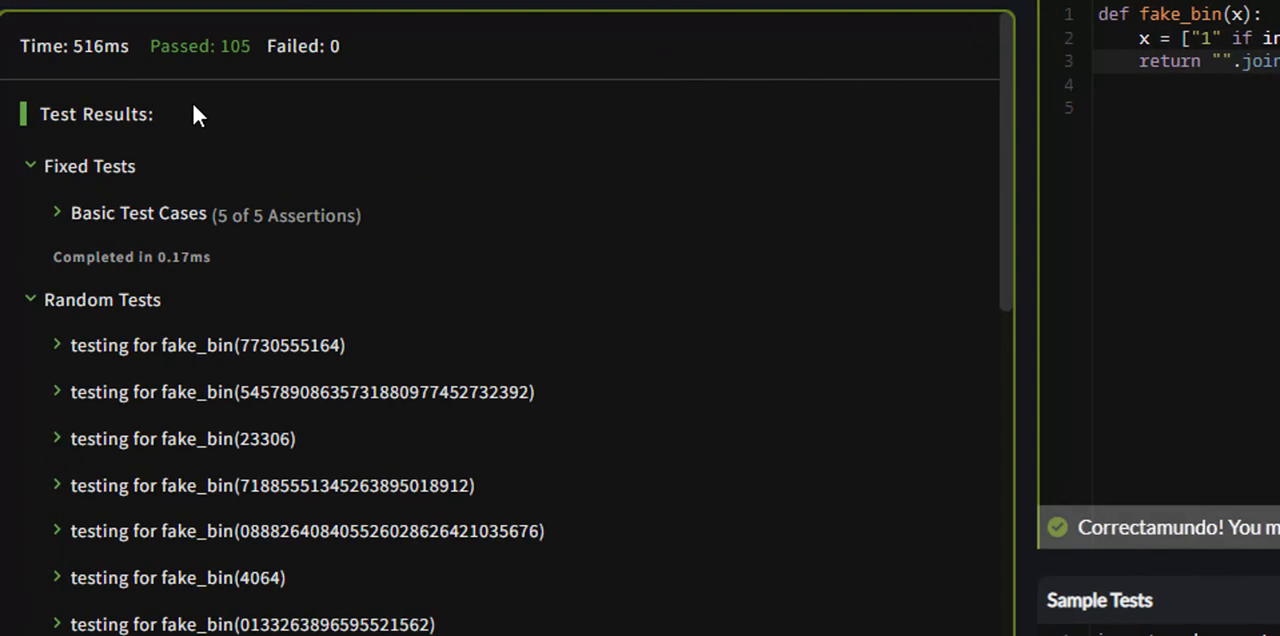
pyautogui.moveTo(758, 136)
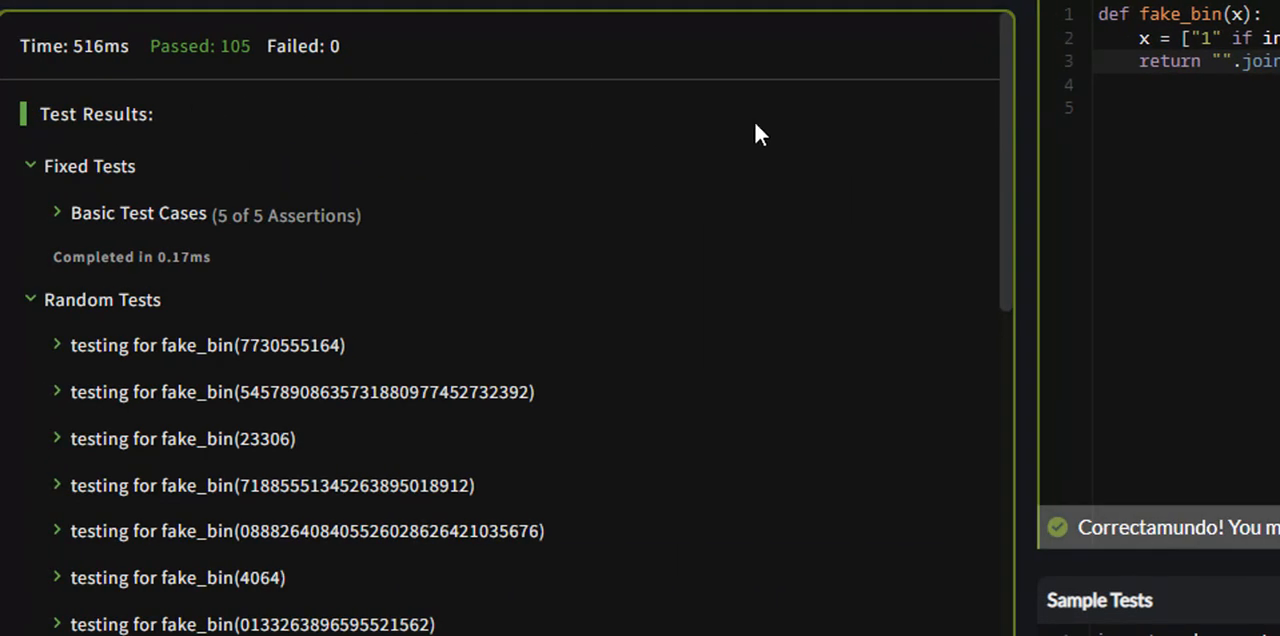